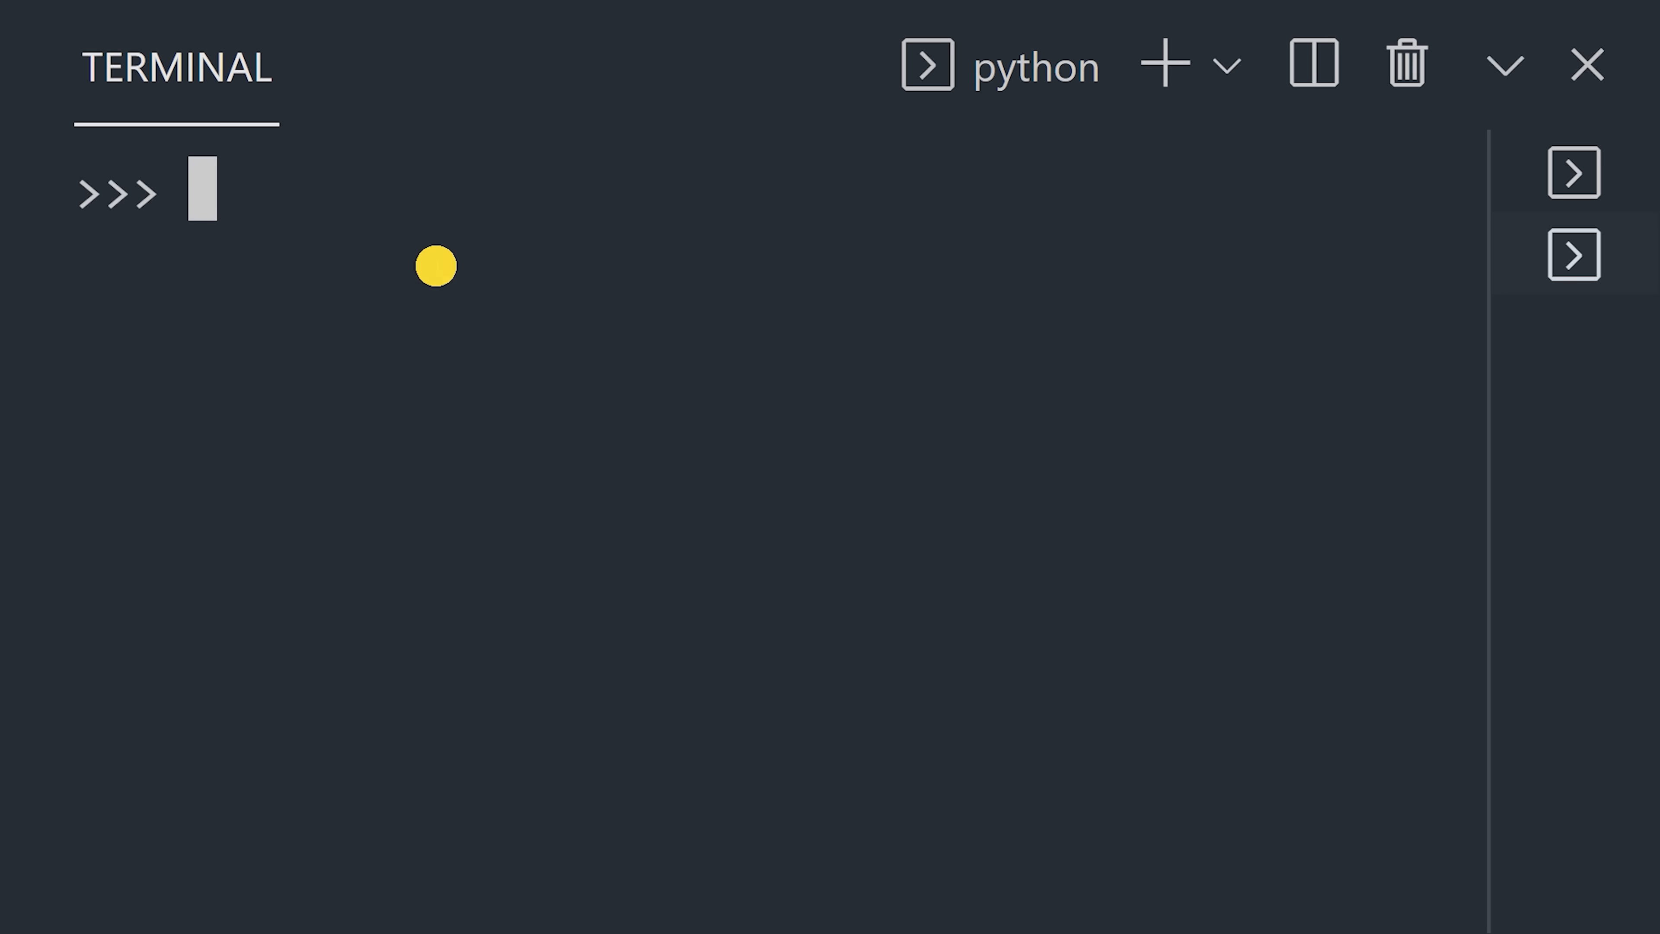
# Run import this at the interactive Python prompt to show the Zen of Python
pyautogui.write('import this')
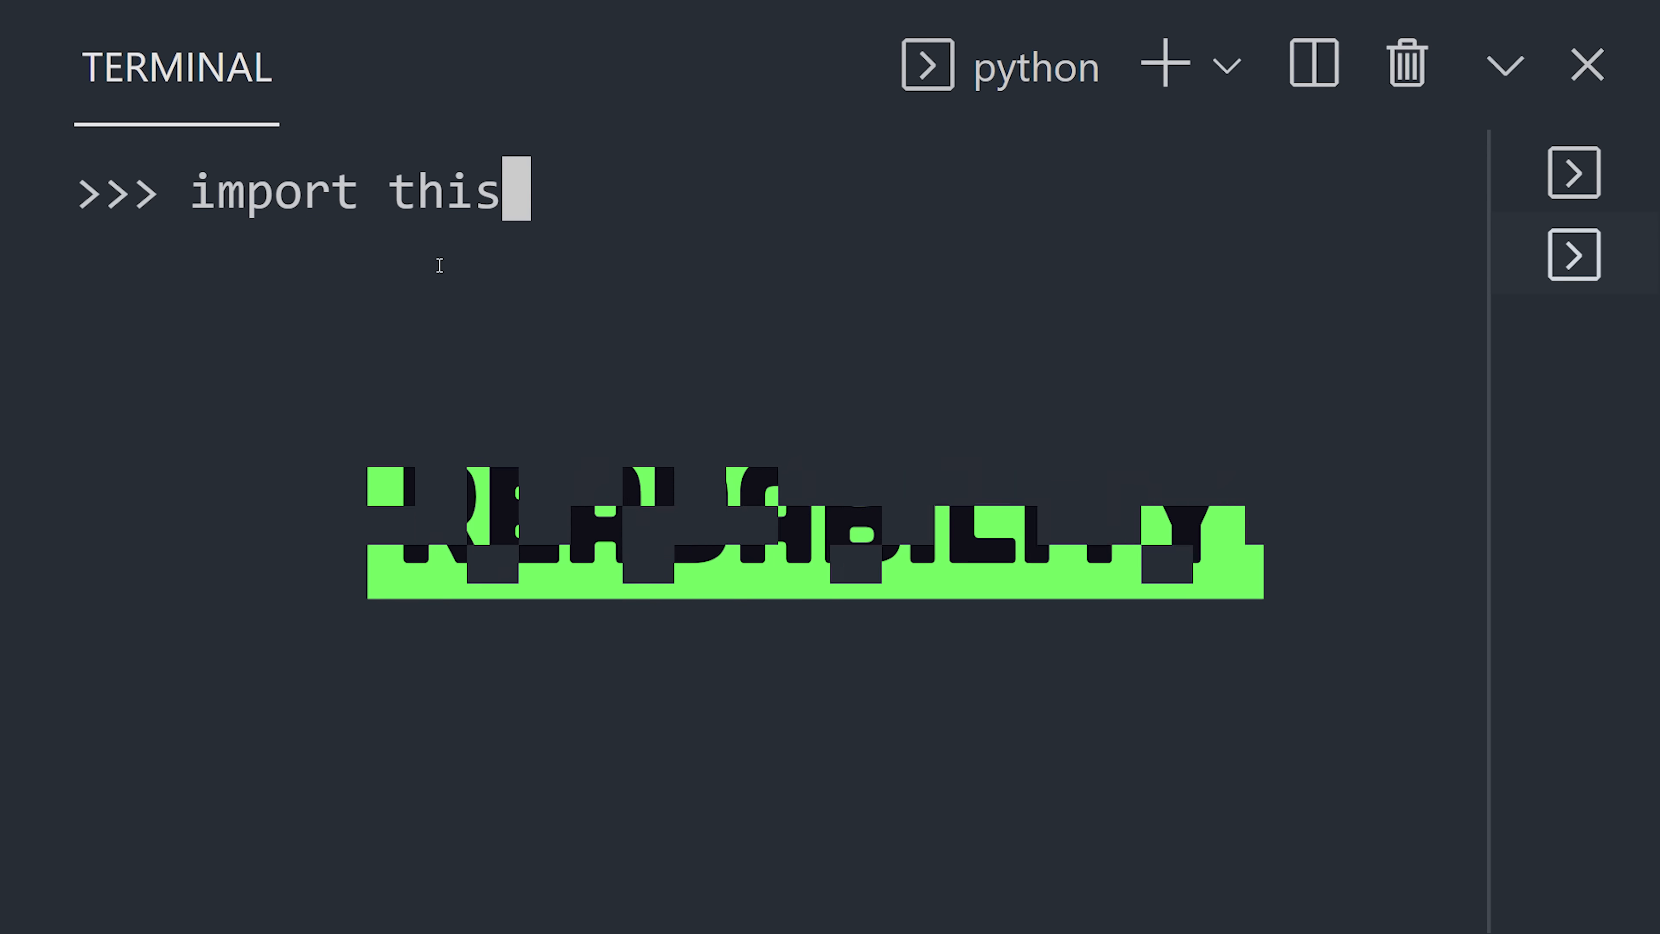
pyautogui.press('Return')
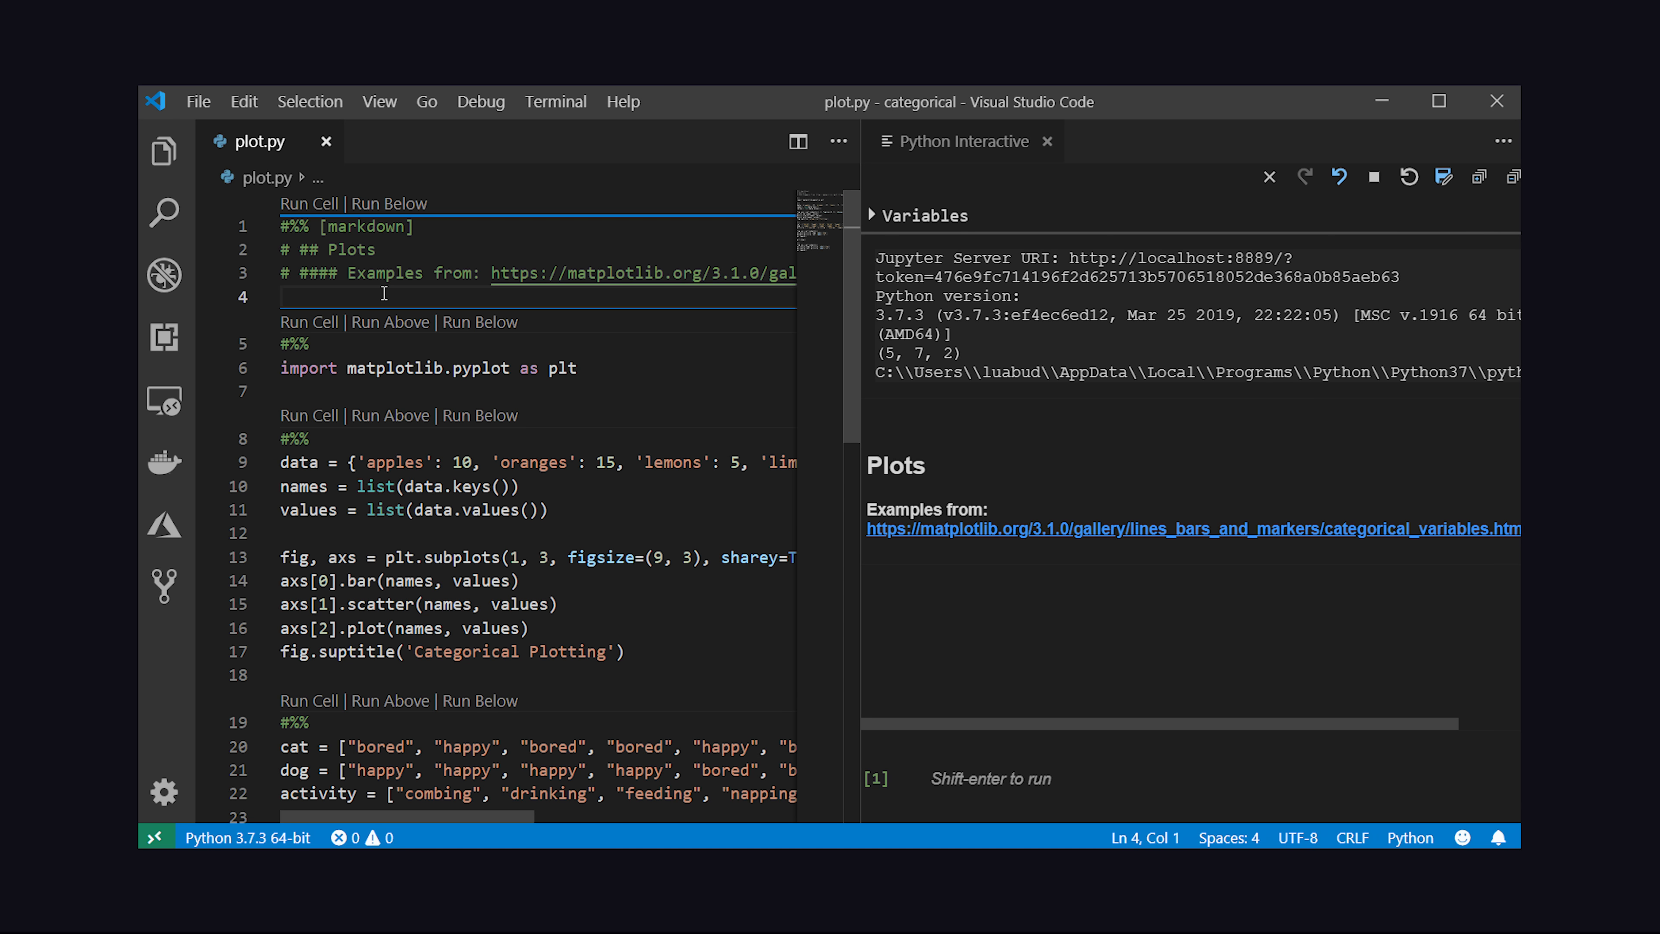
# Run plot.py's data cell, view the Categorical Plotting charts, and begin naming a new file 'hello'
pyautogui.click(308, 415)
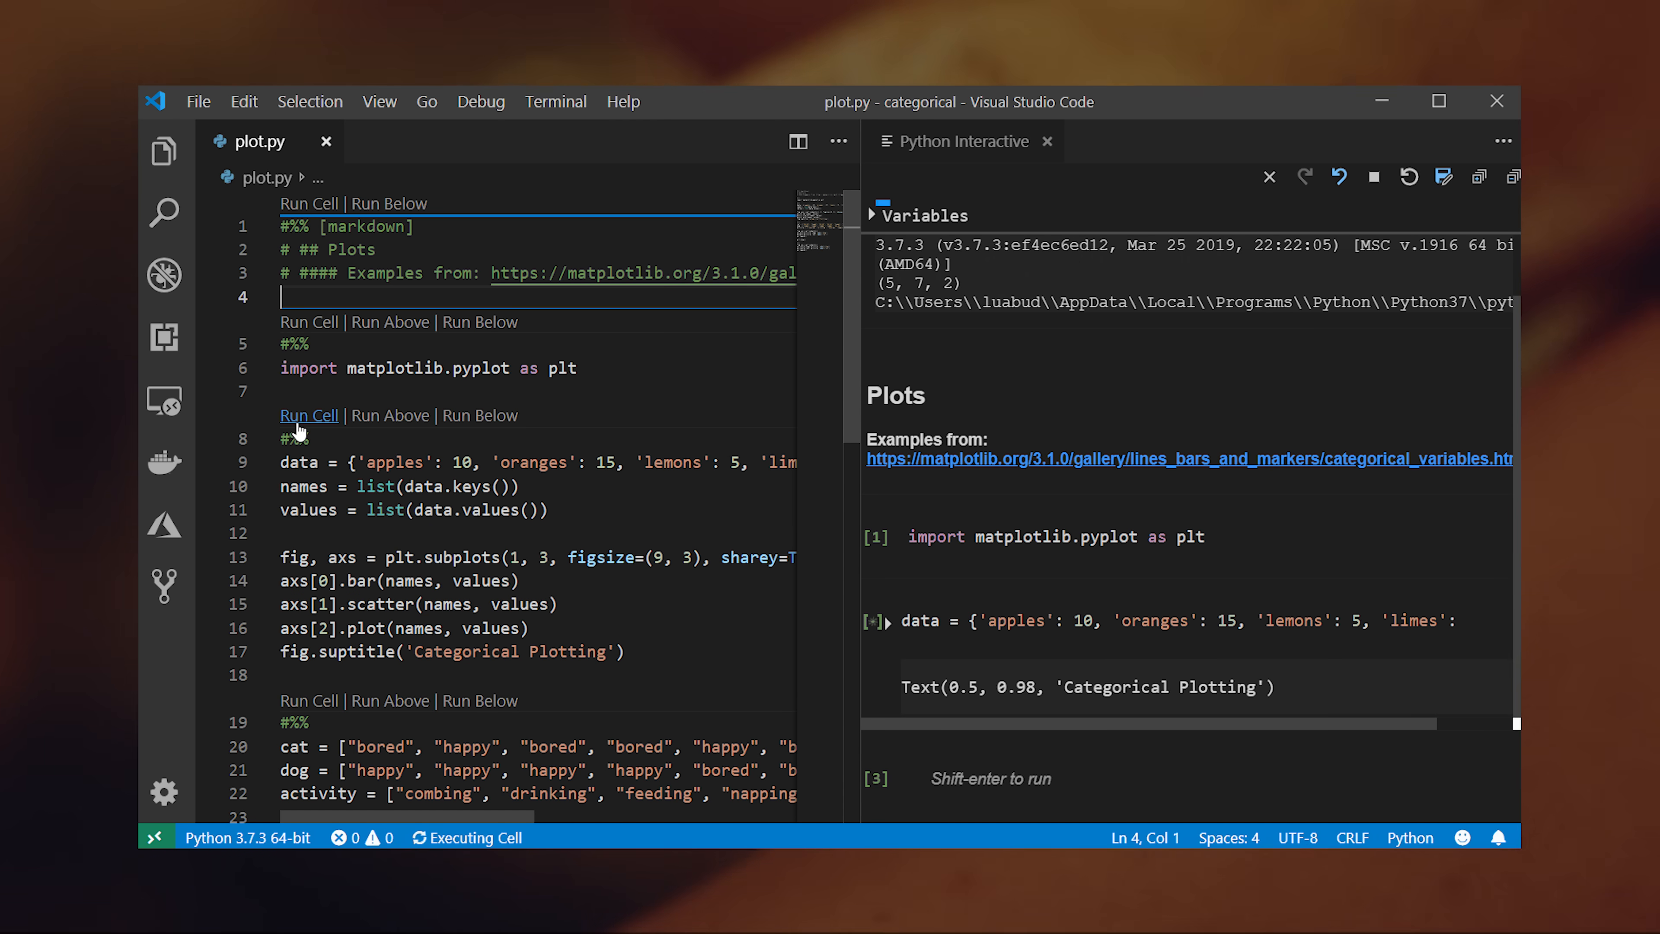
pyautogui.click(308, 415)
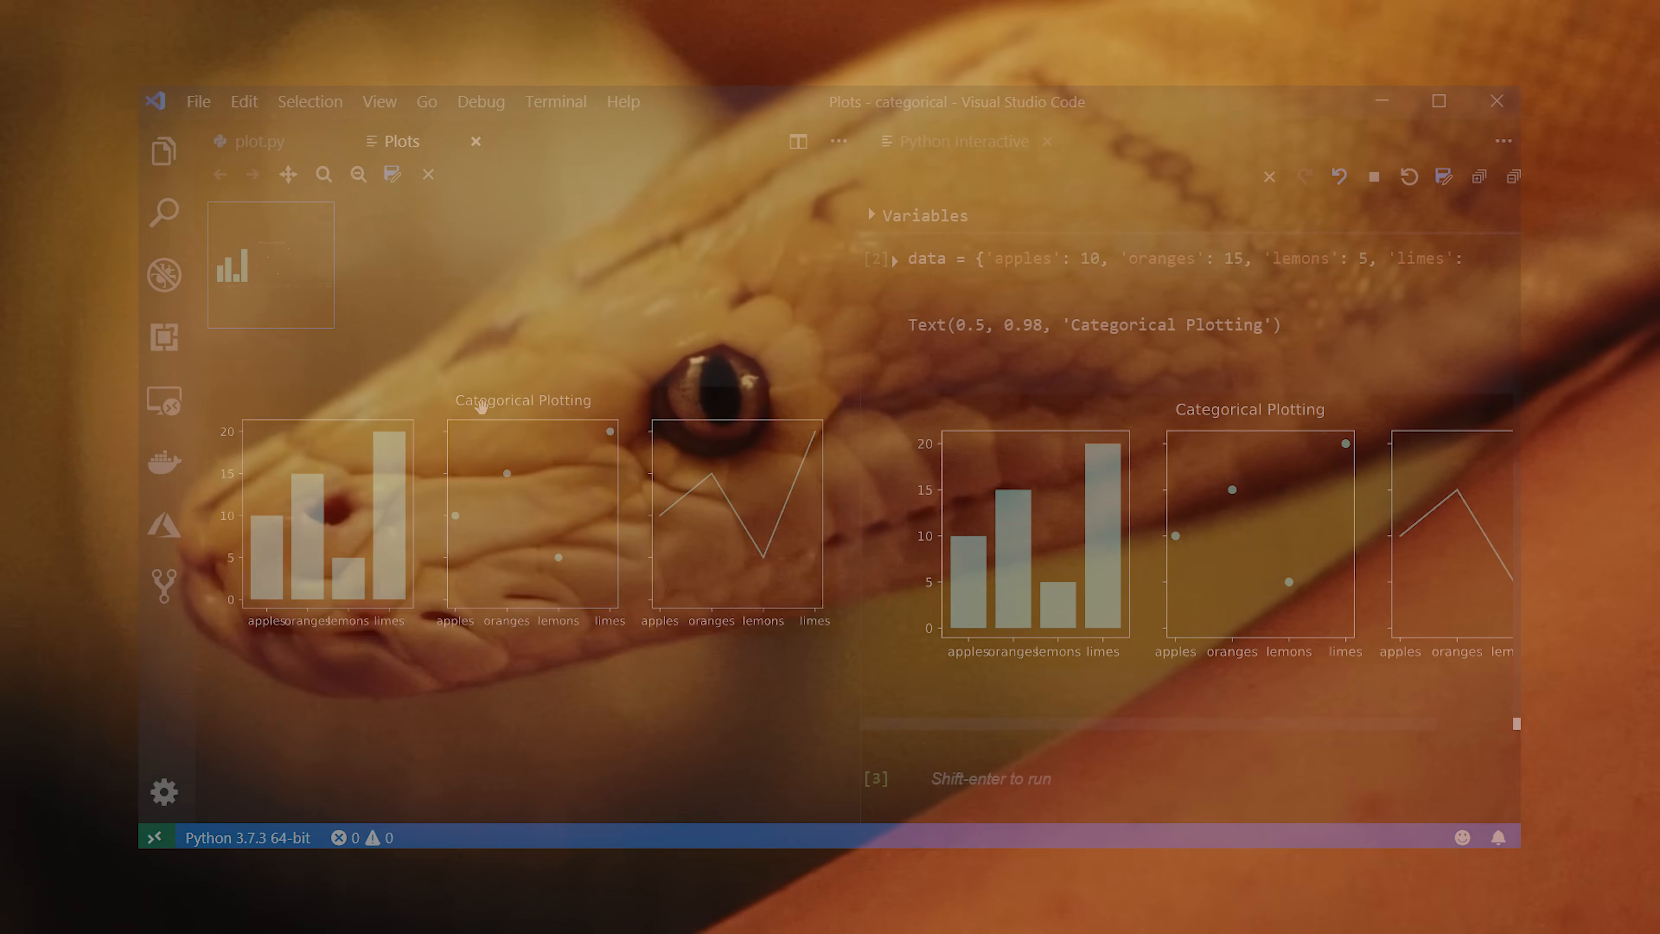
pyautogui.write('hello')
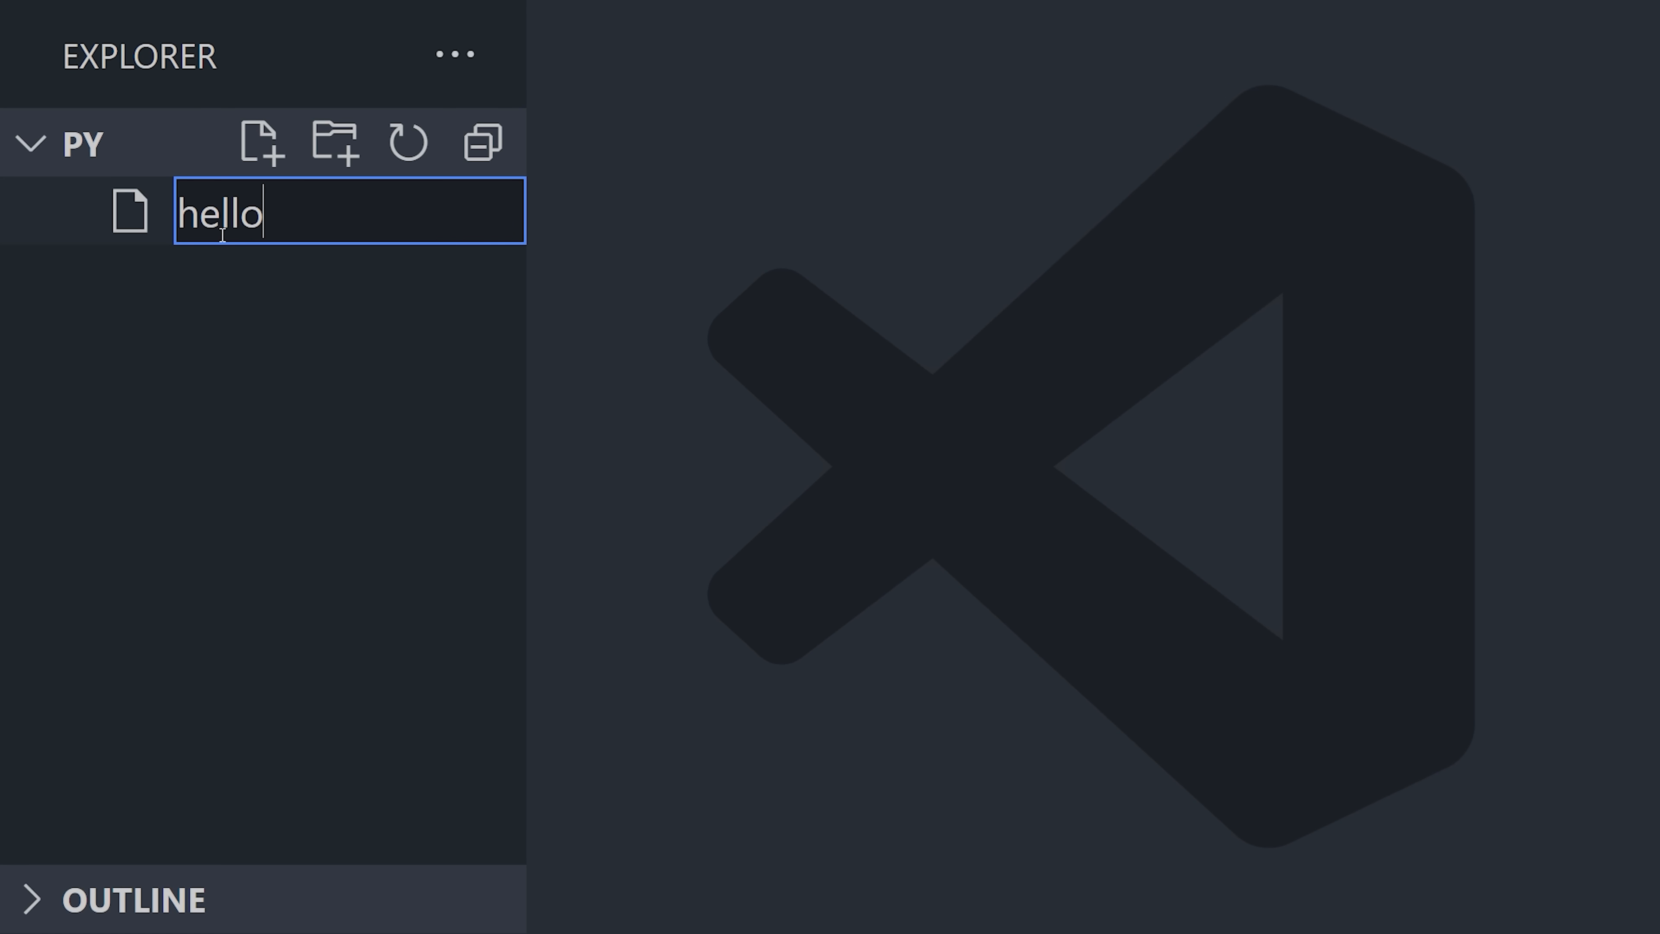
# Finish naming the new file with an .ipynb extension so it opens for editing
pyautogui.write('.ipynb')
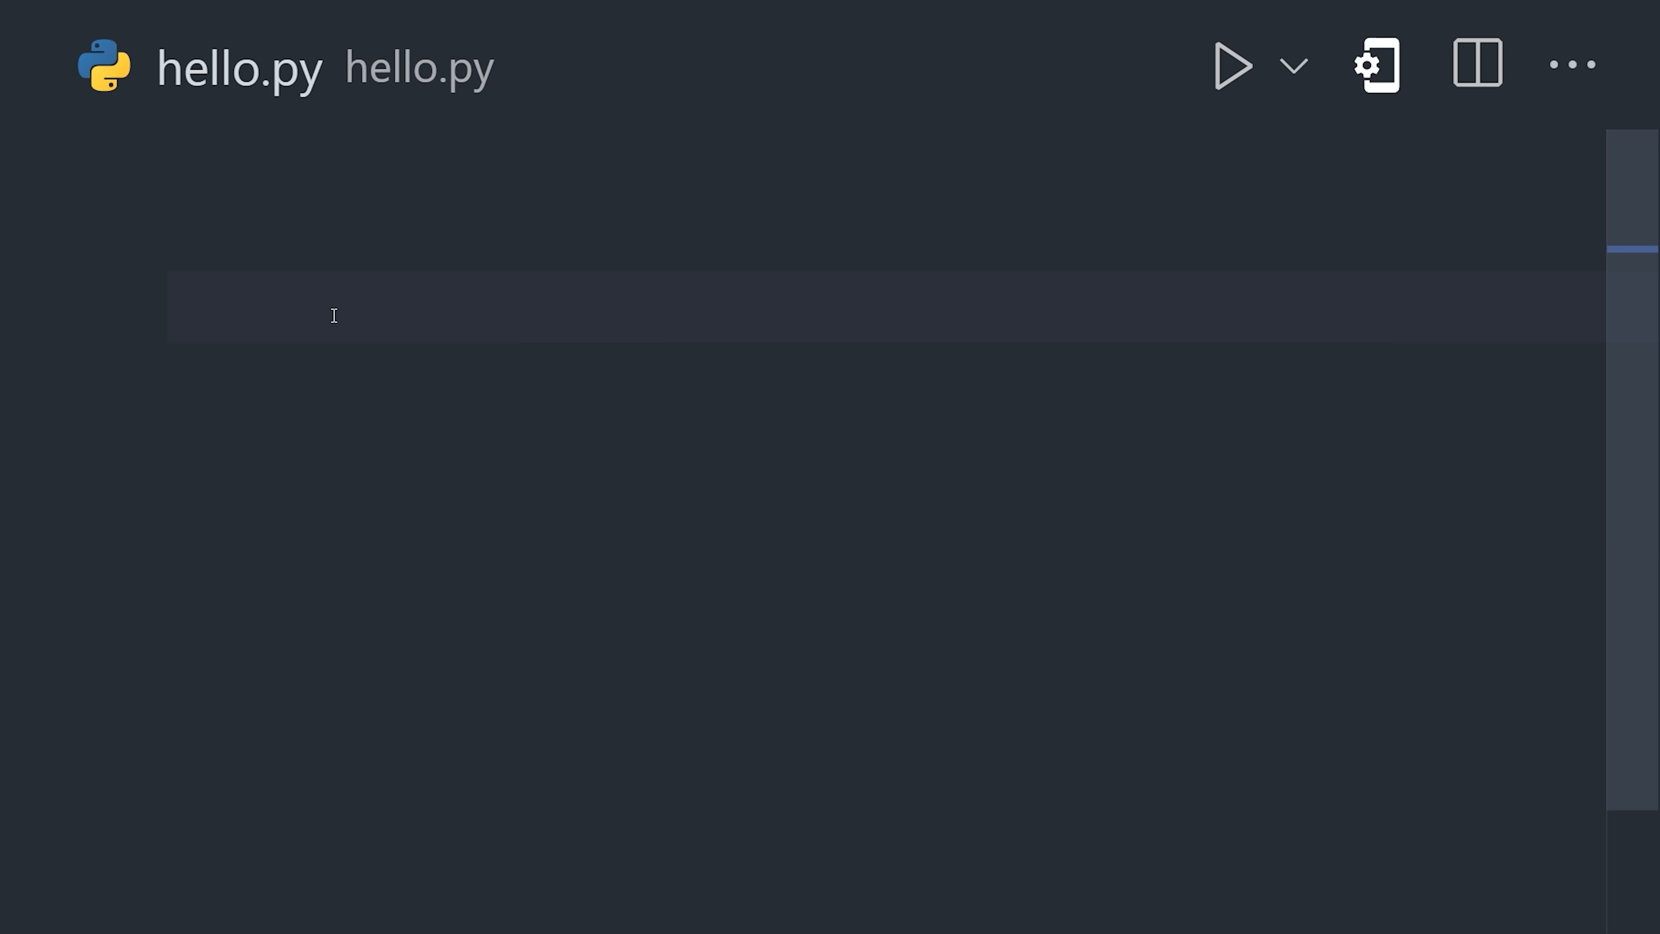
# Write hello = 'hi mom', hola = 'hola mamá' and my_dict = {'key': 'value'} into the file
pyautogui.write("hello = 'hi mom'")
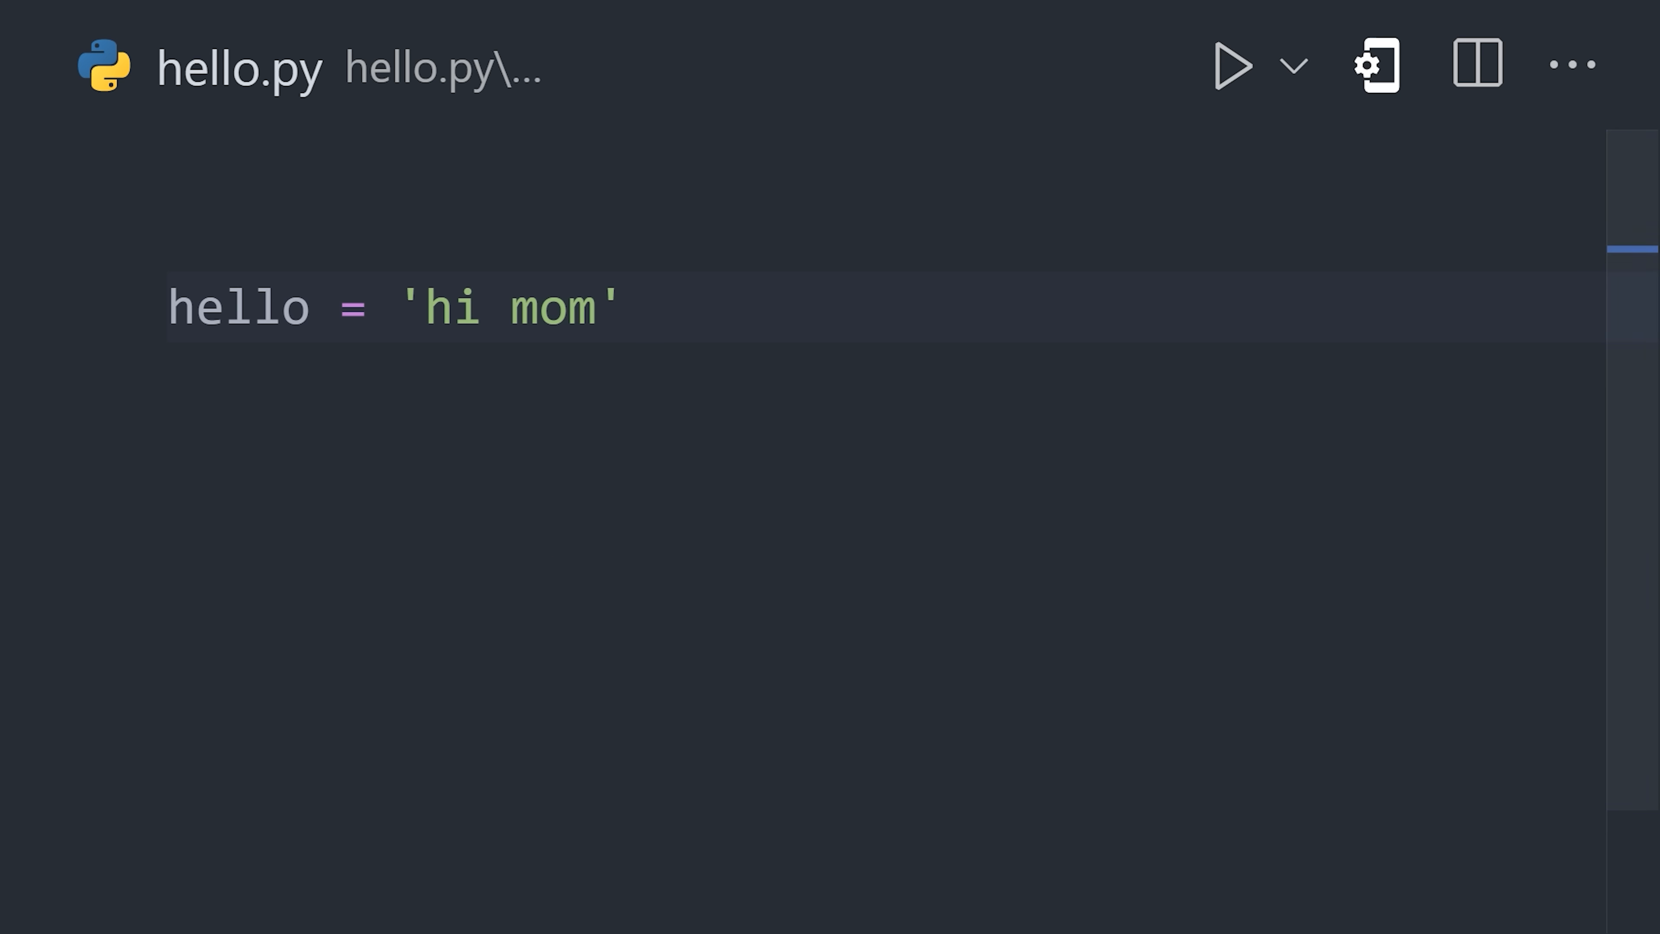
pyautogui.write(', hola')
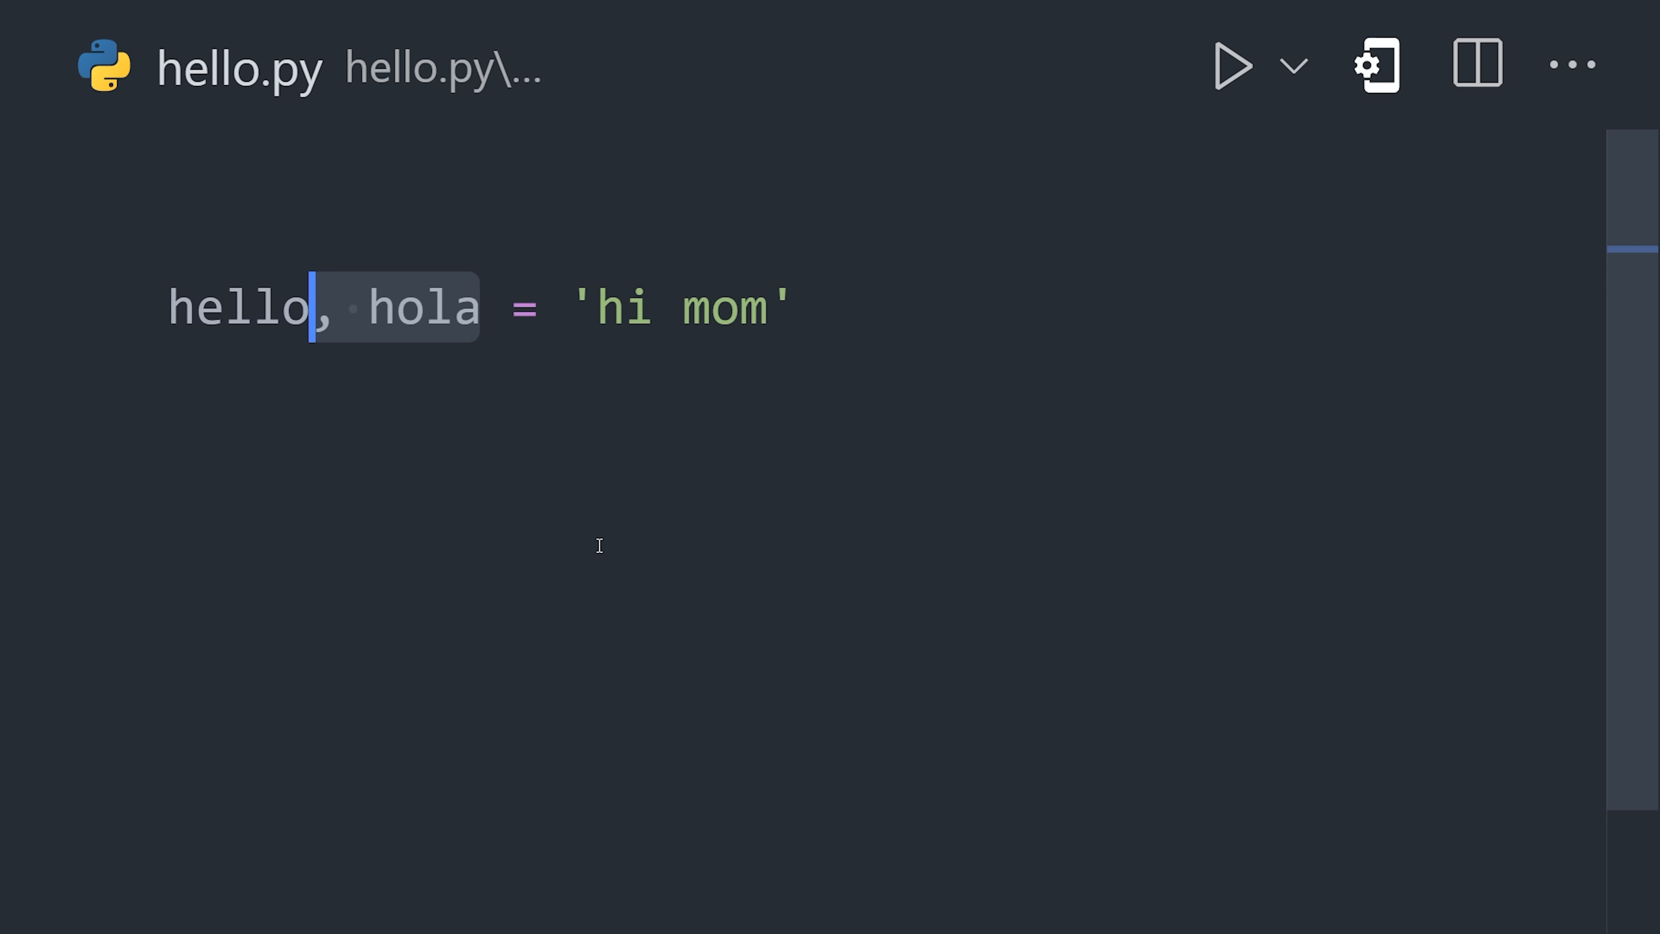
pyautogui.write(", 'hola mamá'")
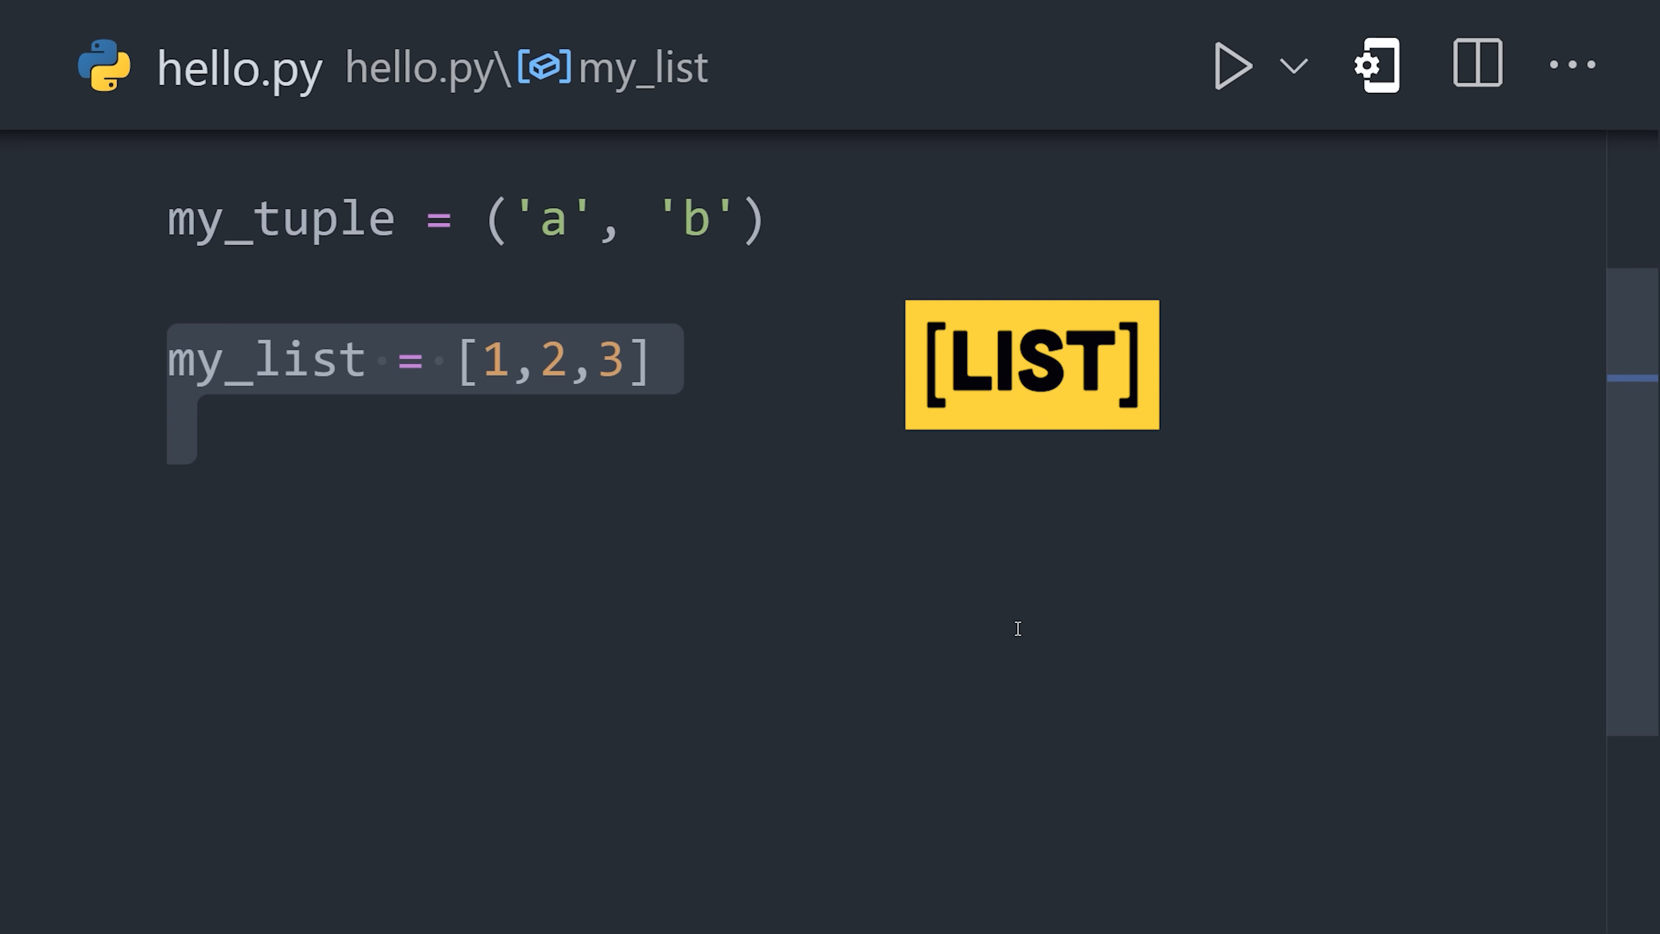
pyautogui.write("my_dict = {\\n    'key': 'value'\\n}")
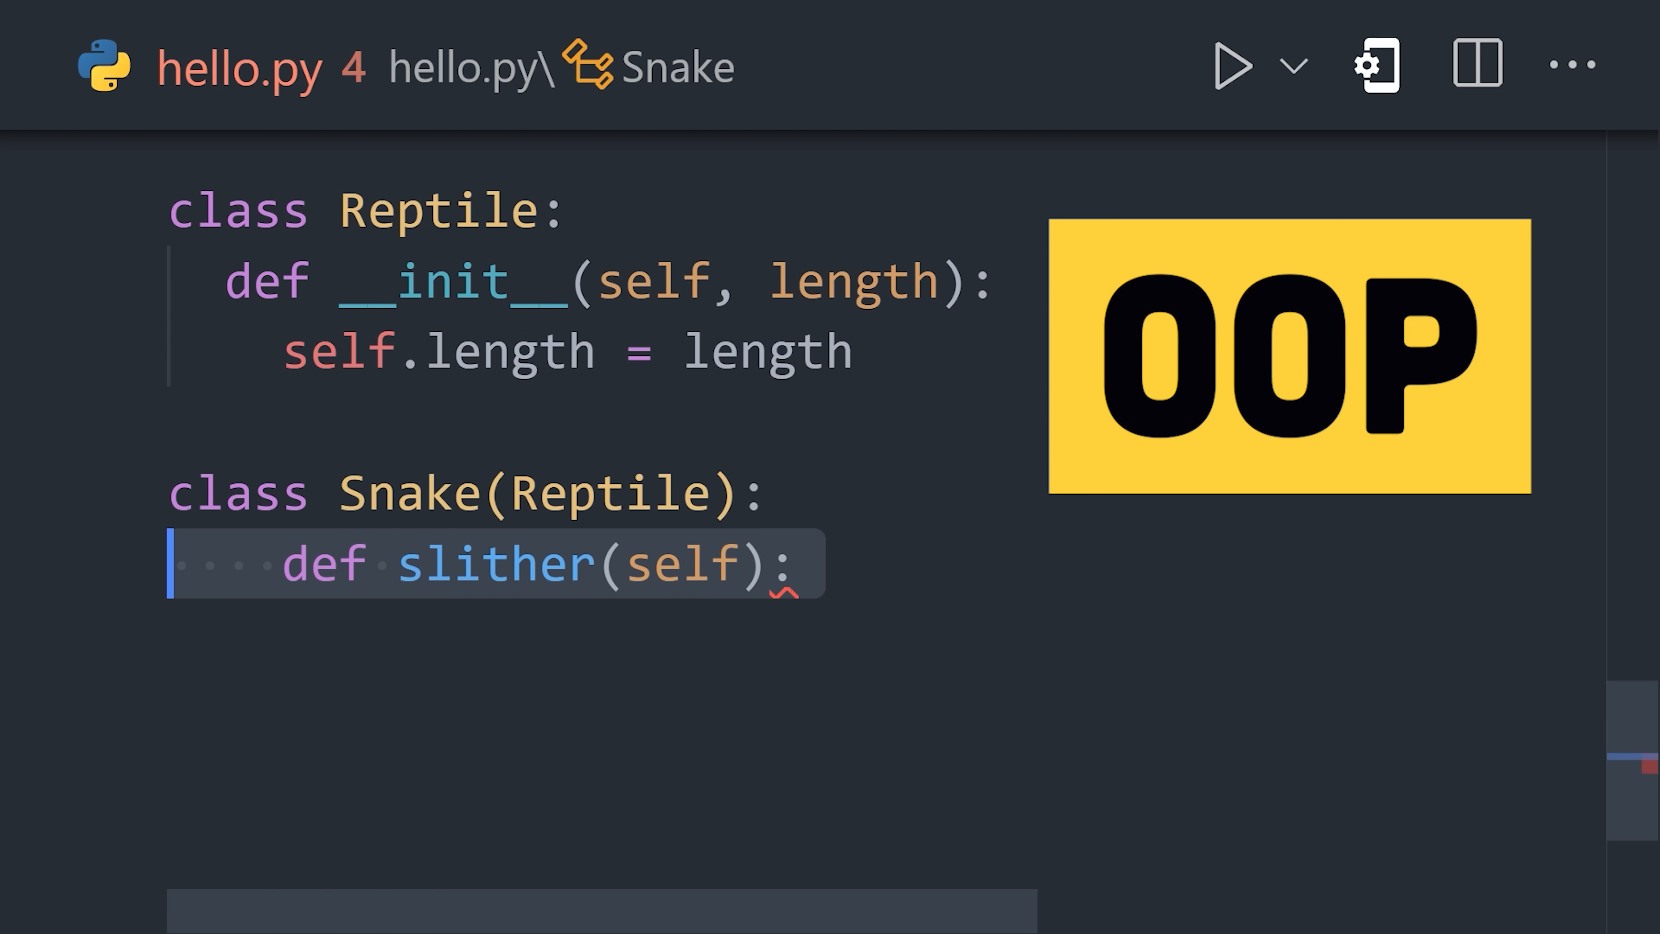
# Give Snake's slither method the body print("I'm a snake 🐍")
pyautogui.write('print("I\'m a snake 🐍")')
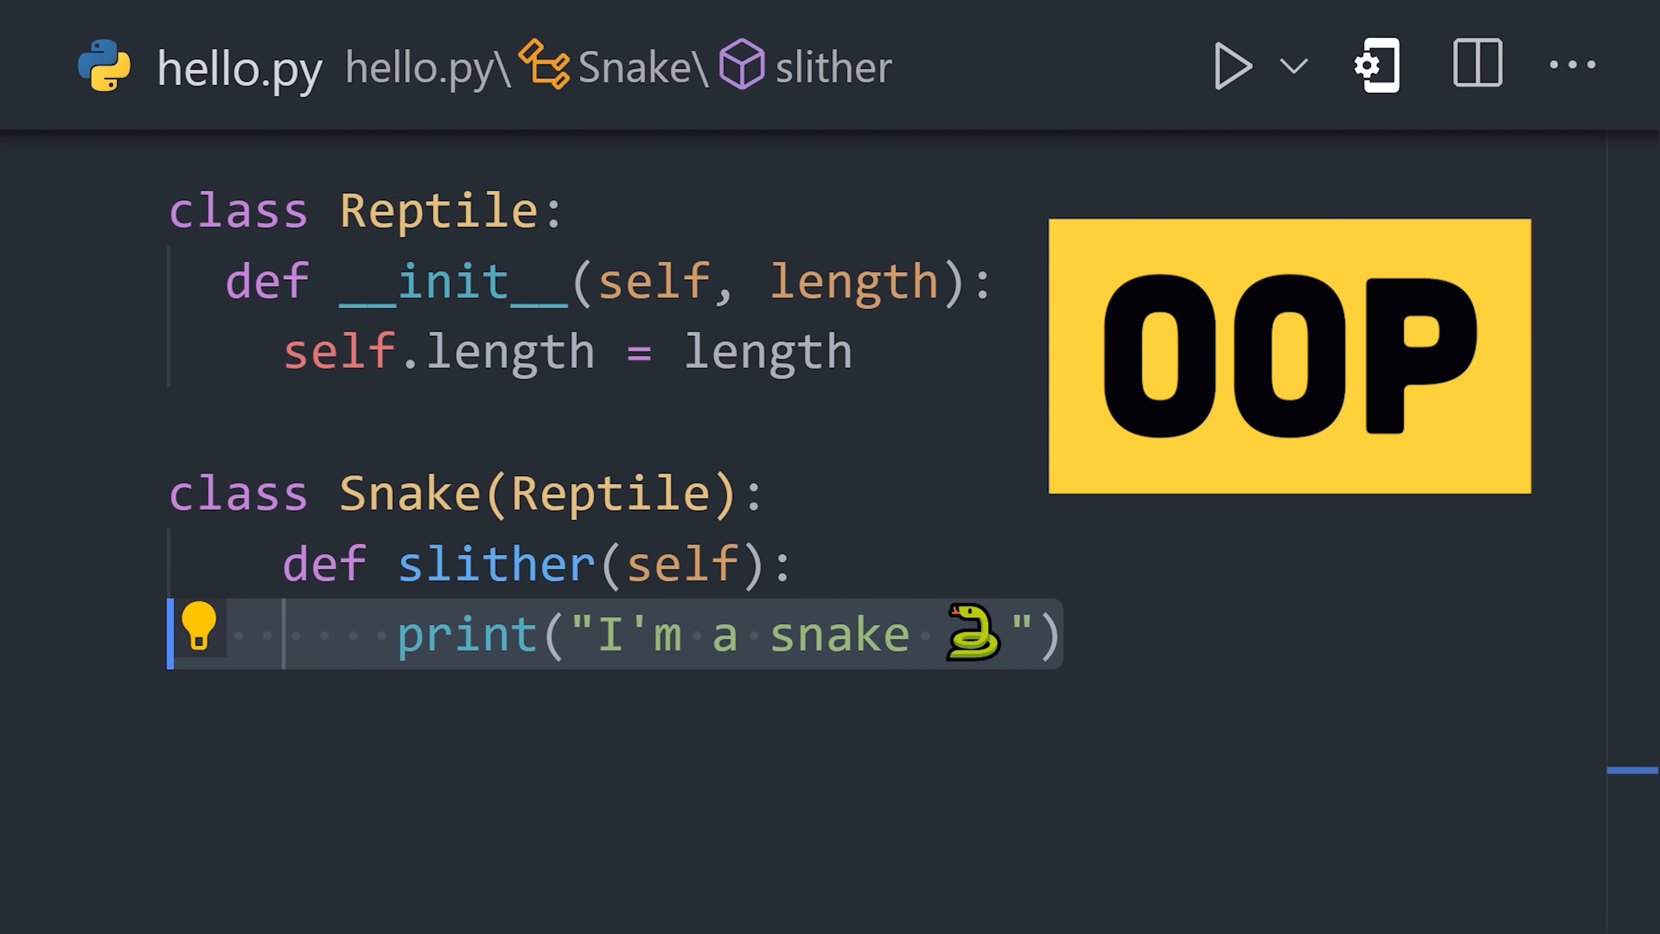